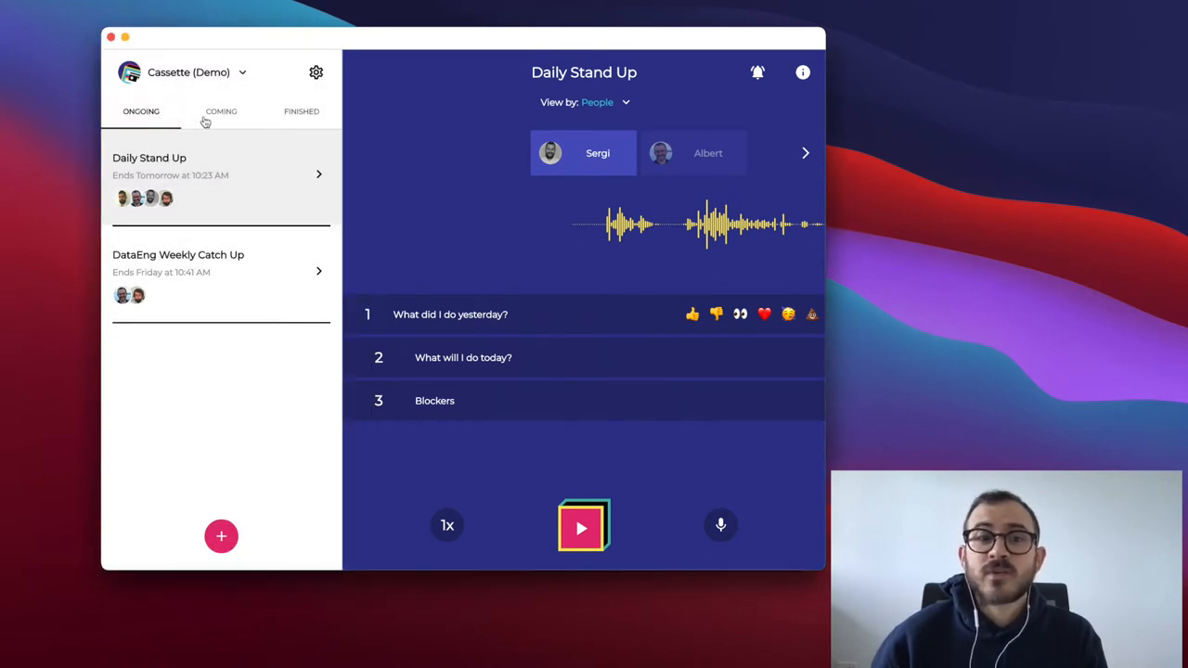
View the finished Daily Stand Up in the Finished list, then return to the Ongoing list.
click(301, 111)
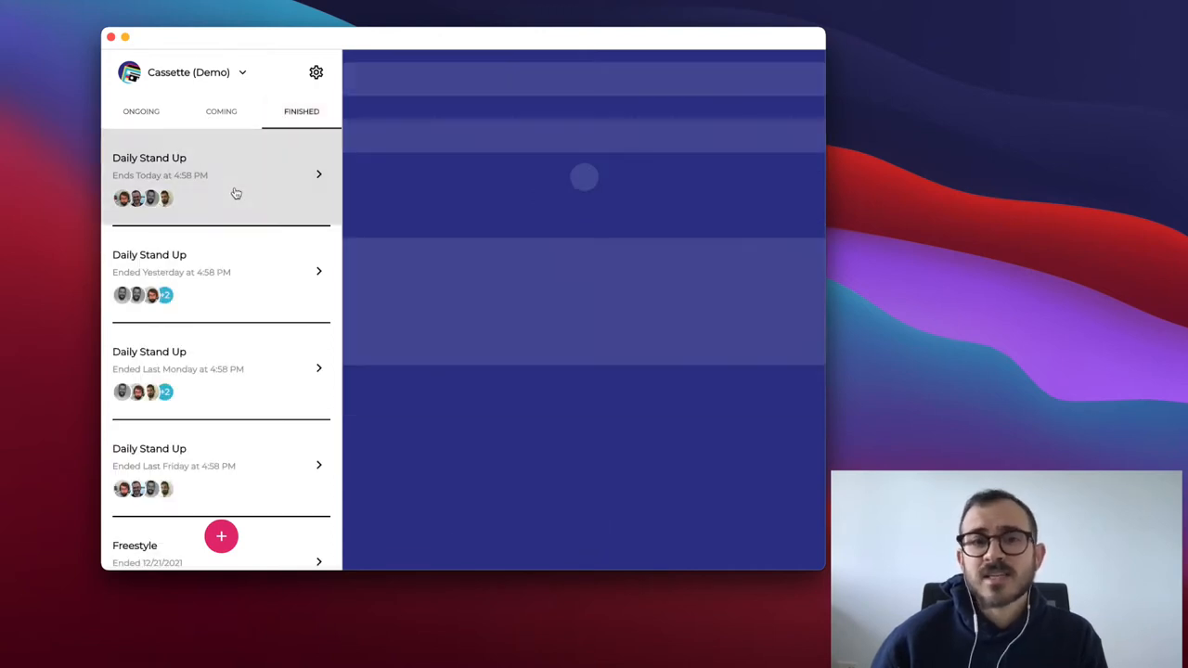
click(141, 112)
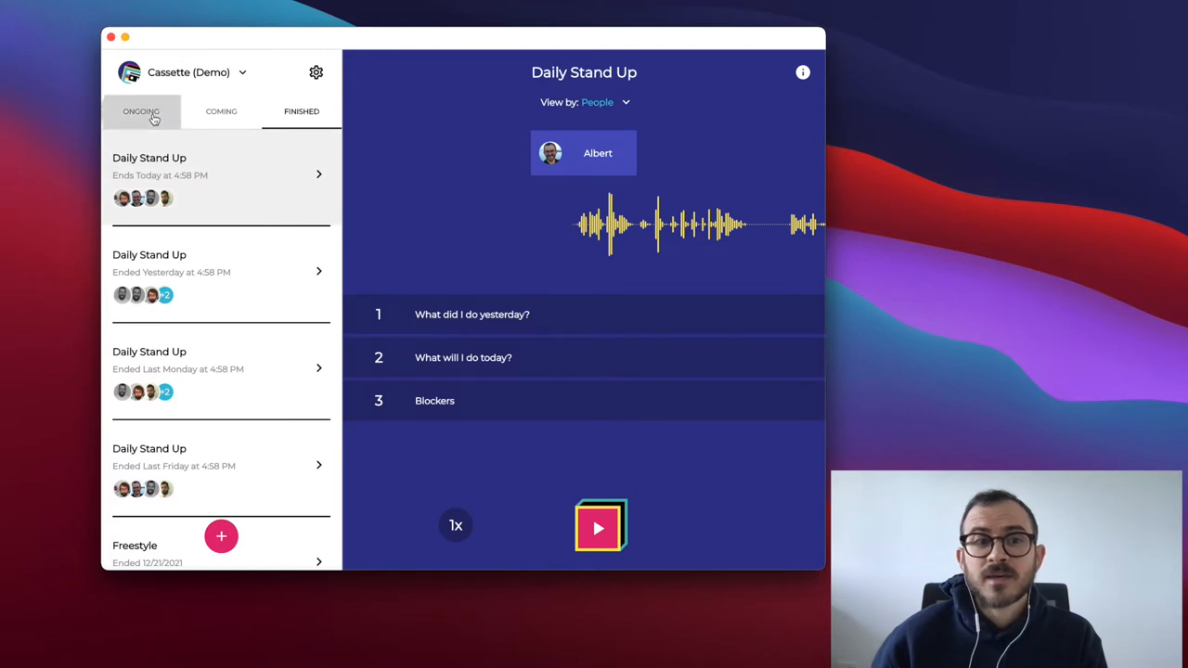
click(141, 112)
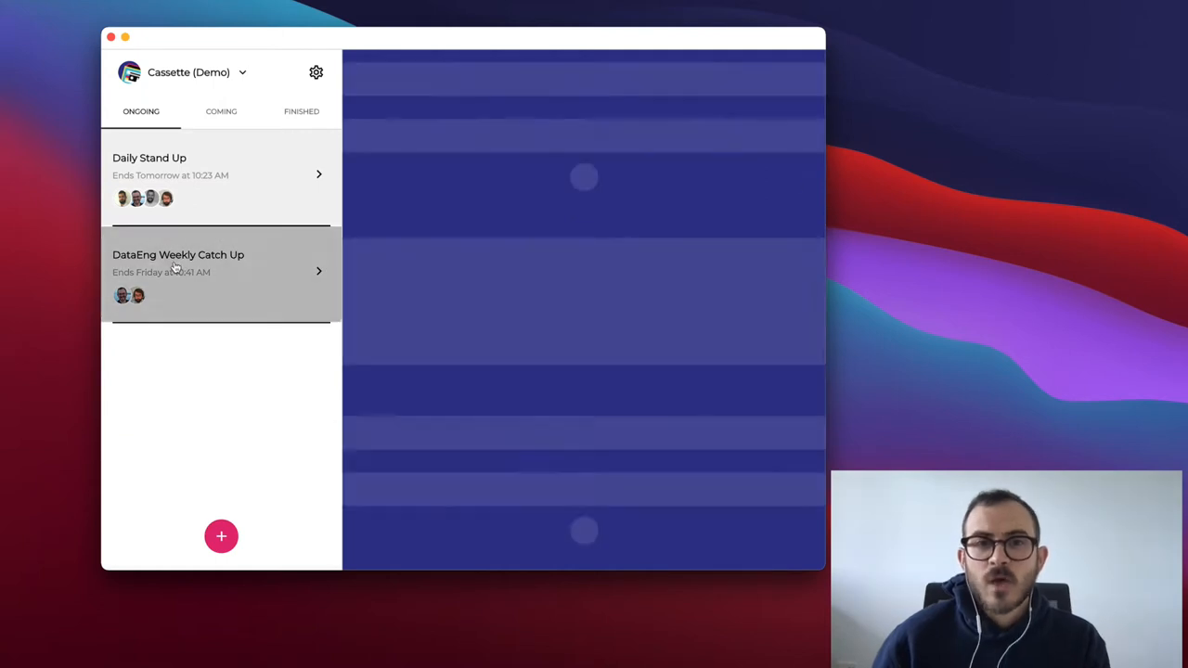
Open the ongoing Daily Stand Up cassette showing Sergi's and Albert's recordings under its three topics.
click(178, 263)
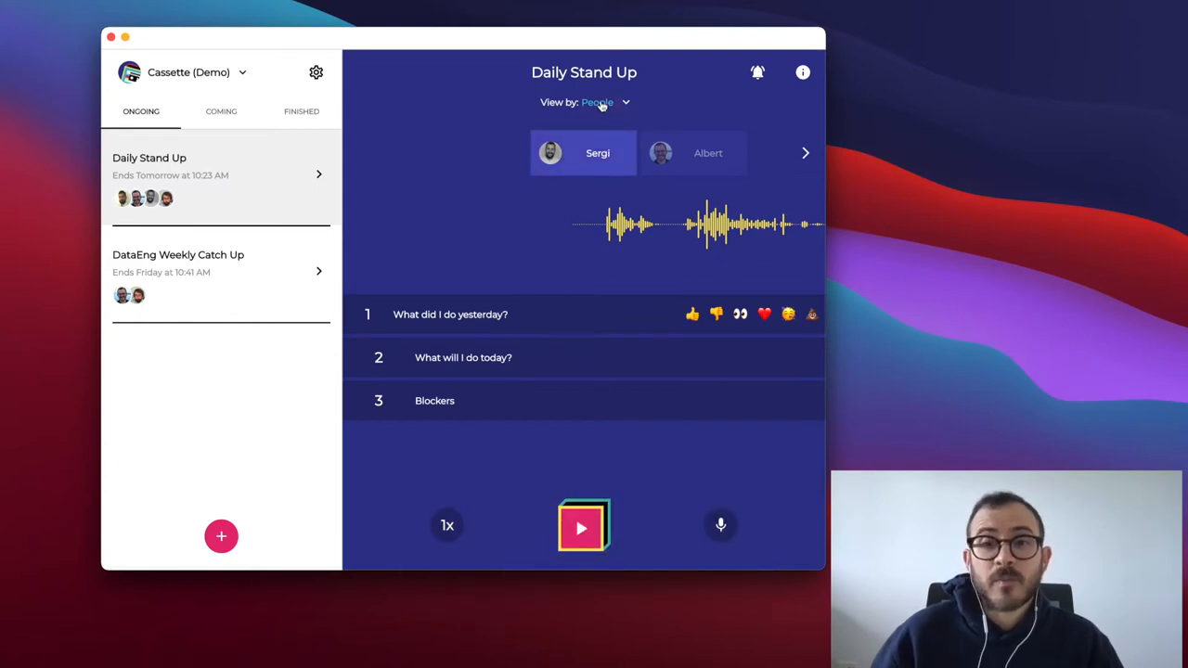
Switch Daily Stand Up playback speed to 1.5x and back to normal 1x.
click(447, 527)
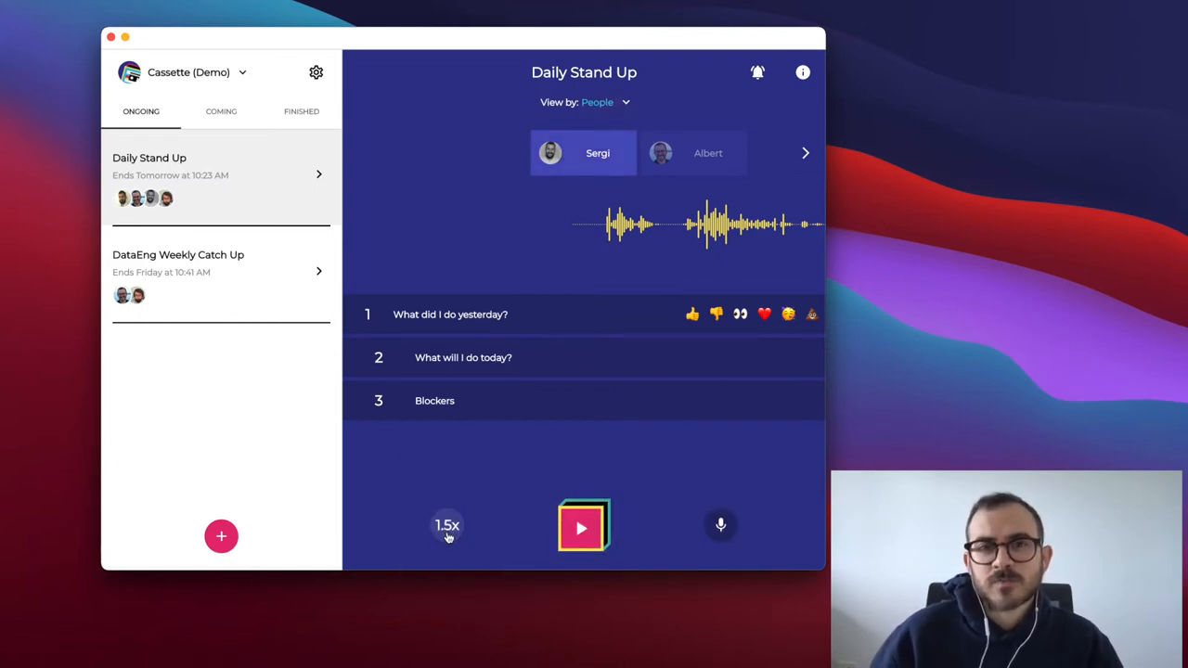
click(447, 526)
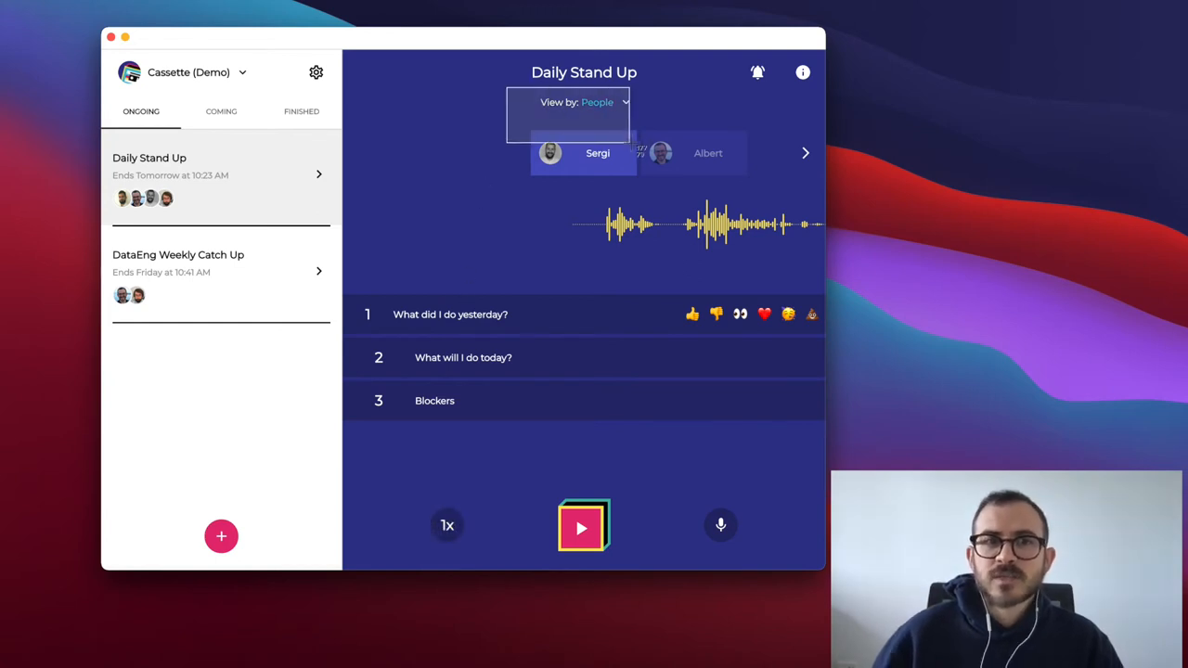
click(583, 102)
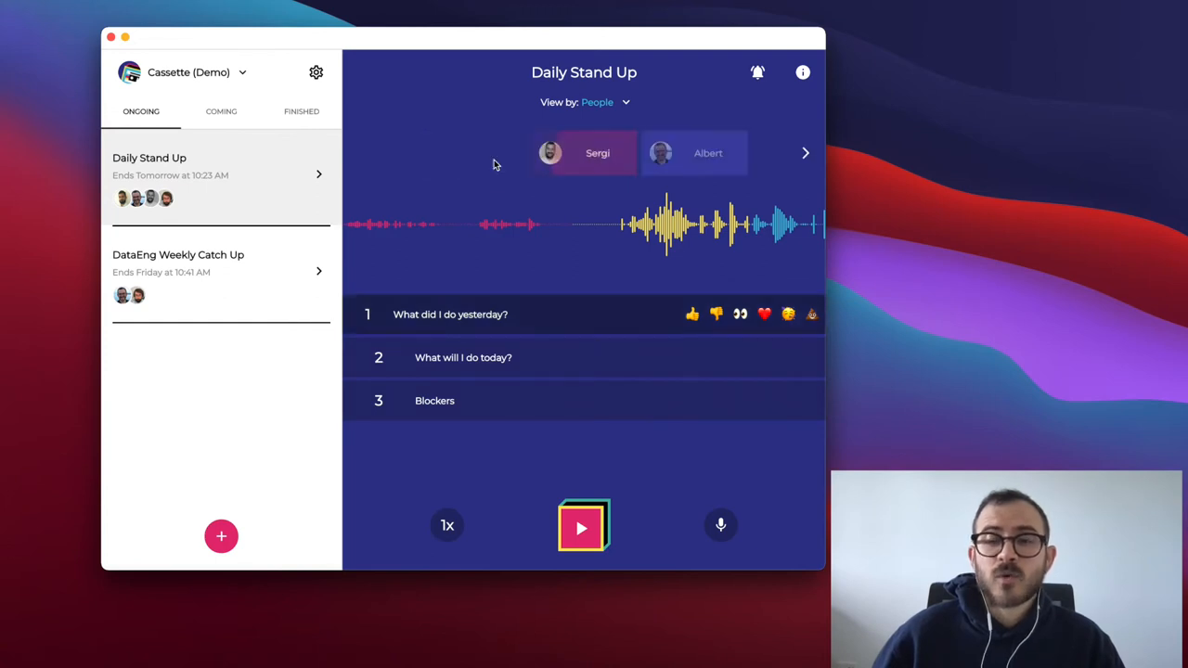
Play Sergi's and Albert's stand up answers, then stop playback at Sergi's clip.
click(582, 152)
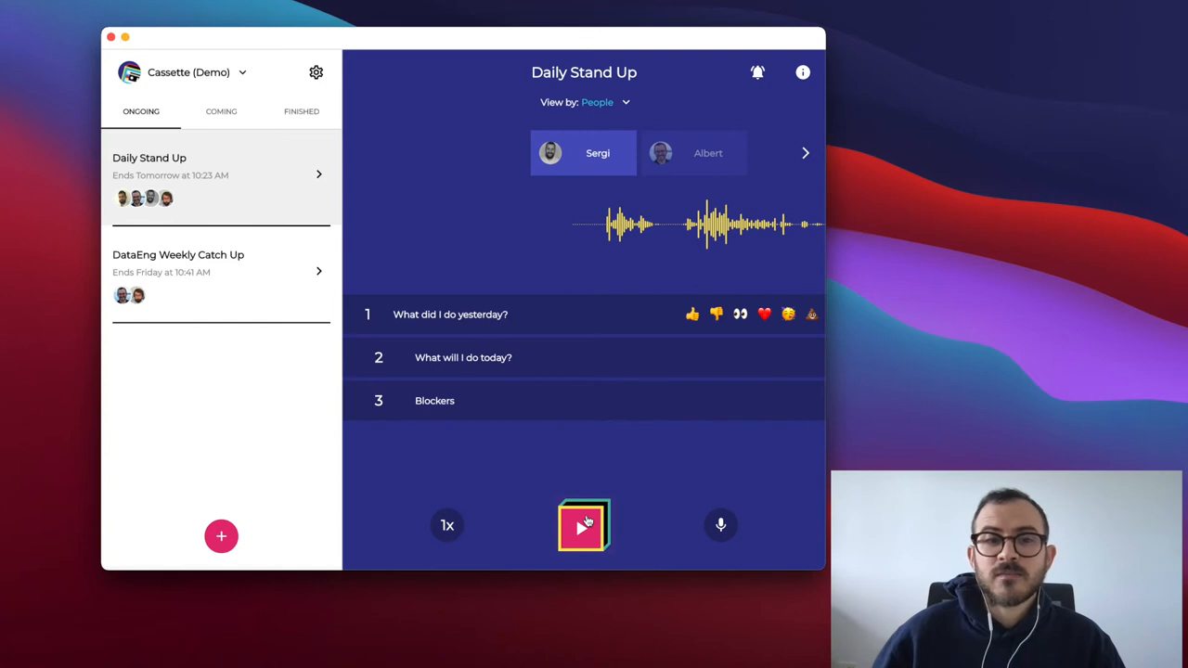
click(582, 527)
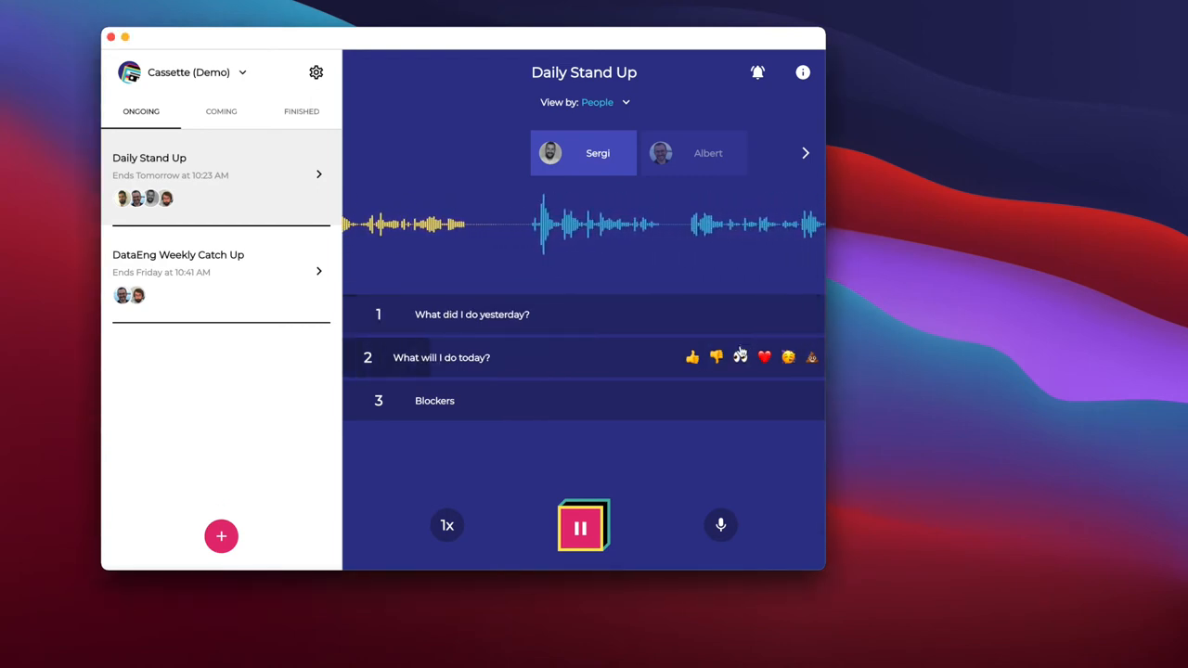
click(764, 356)
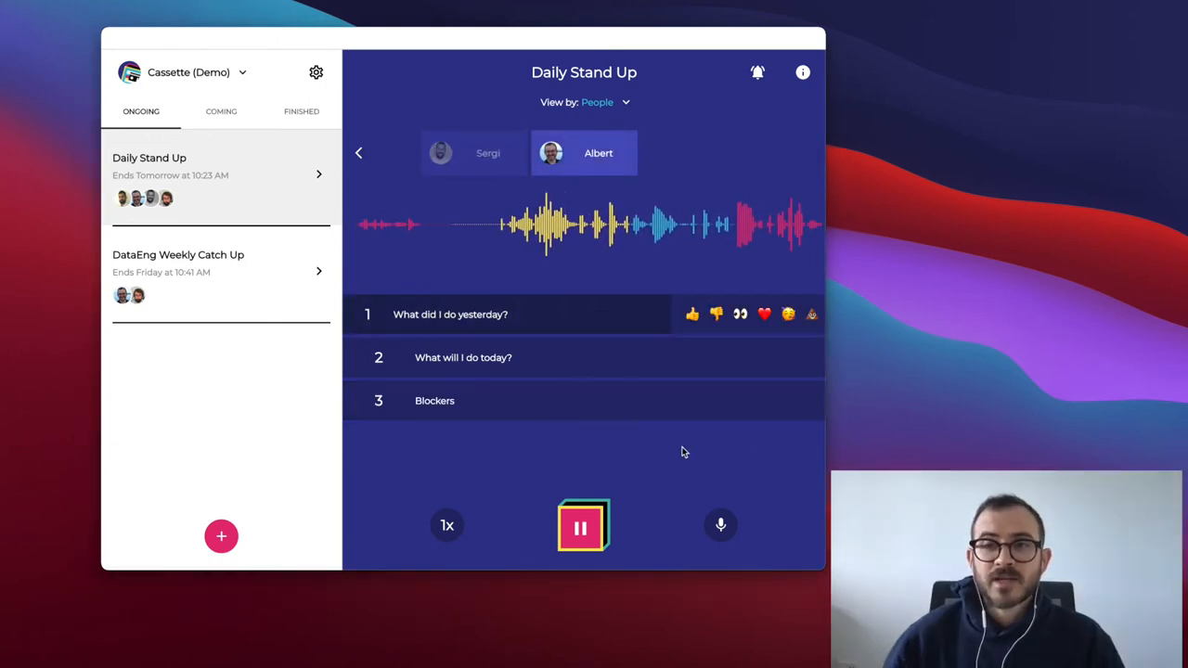
click(583, 525)
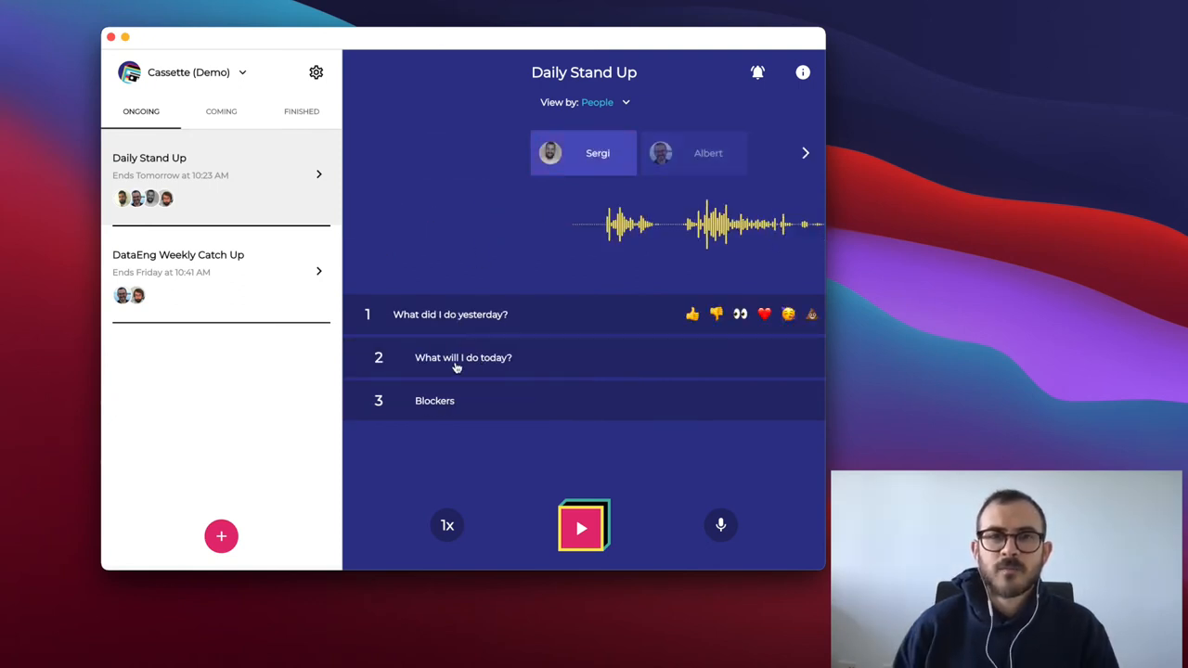
View the stand up by Topic with Sergi's and Albert's answers under 'What did I do yesterday?'.
click(597, 102)
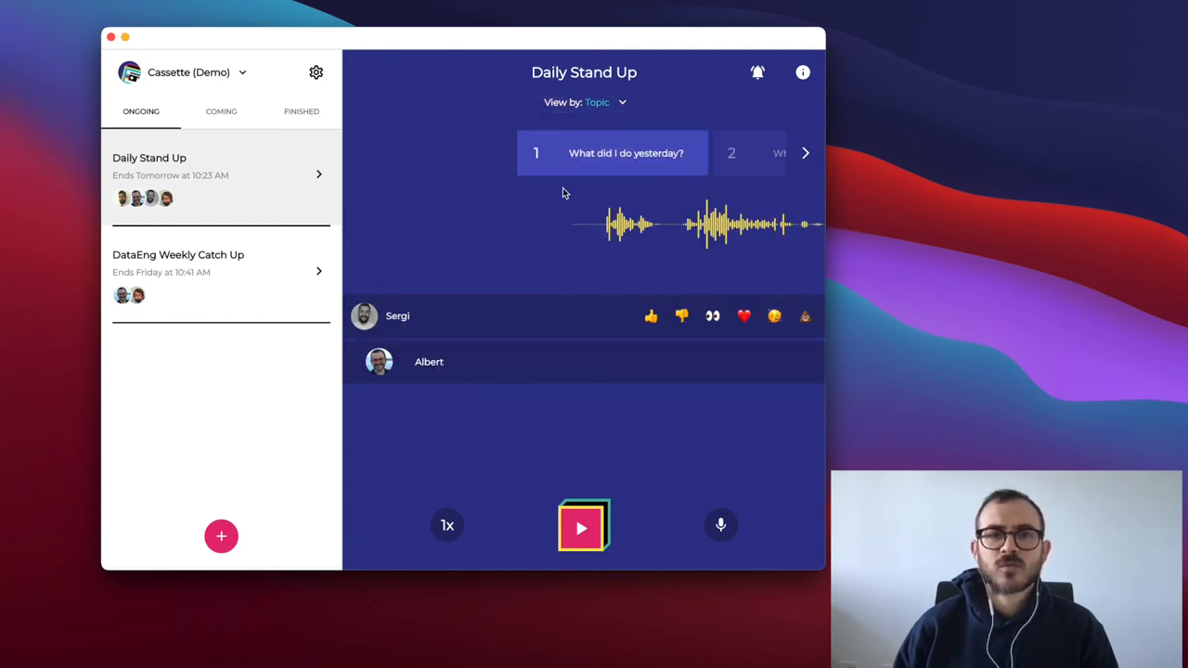
mouse_move(789, 202)
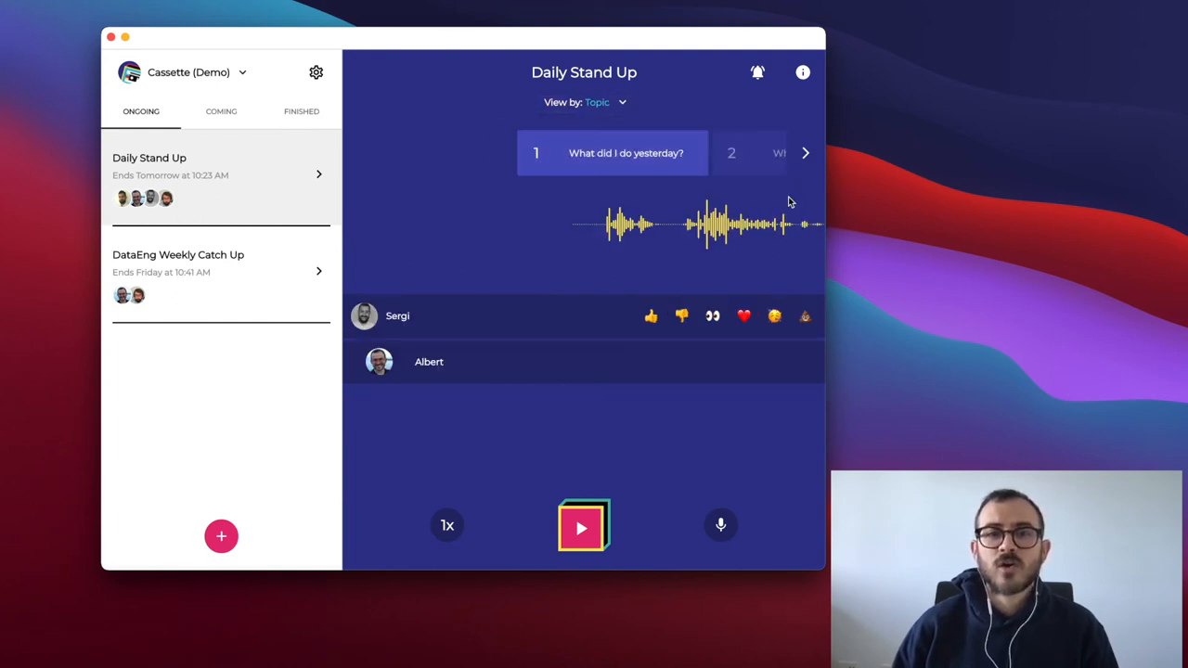
click(805, 152)
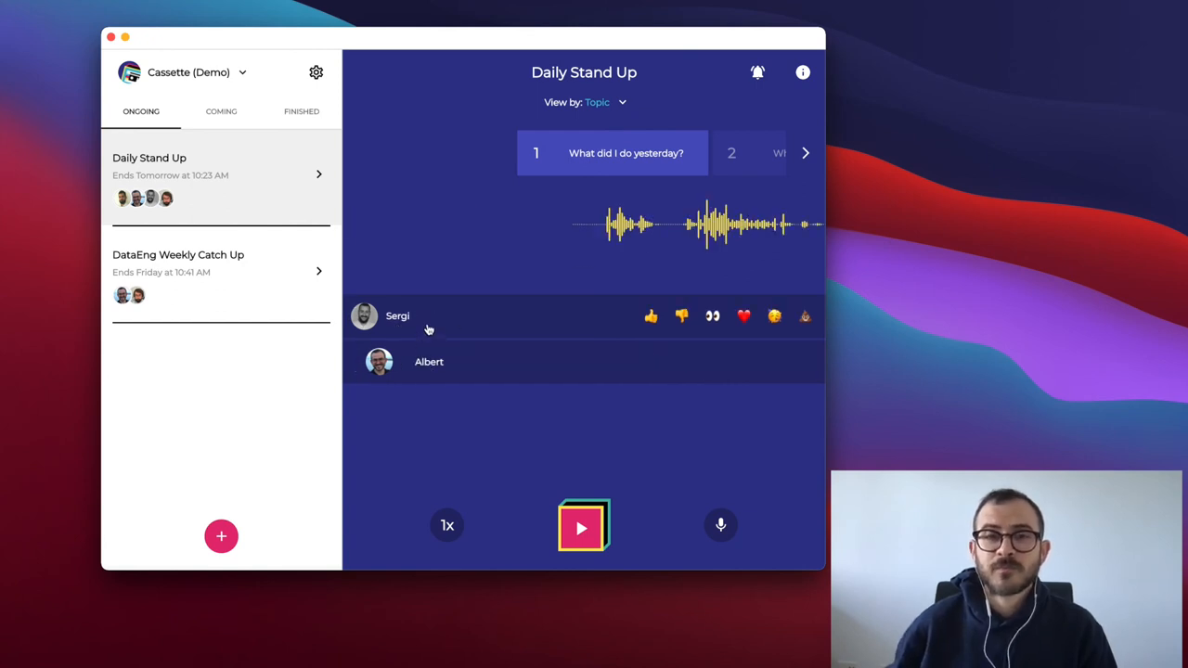
click(603, 102)
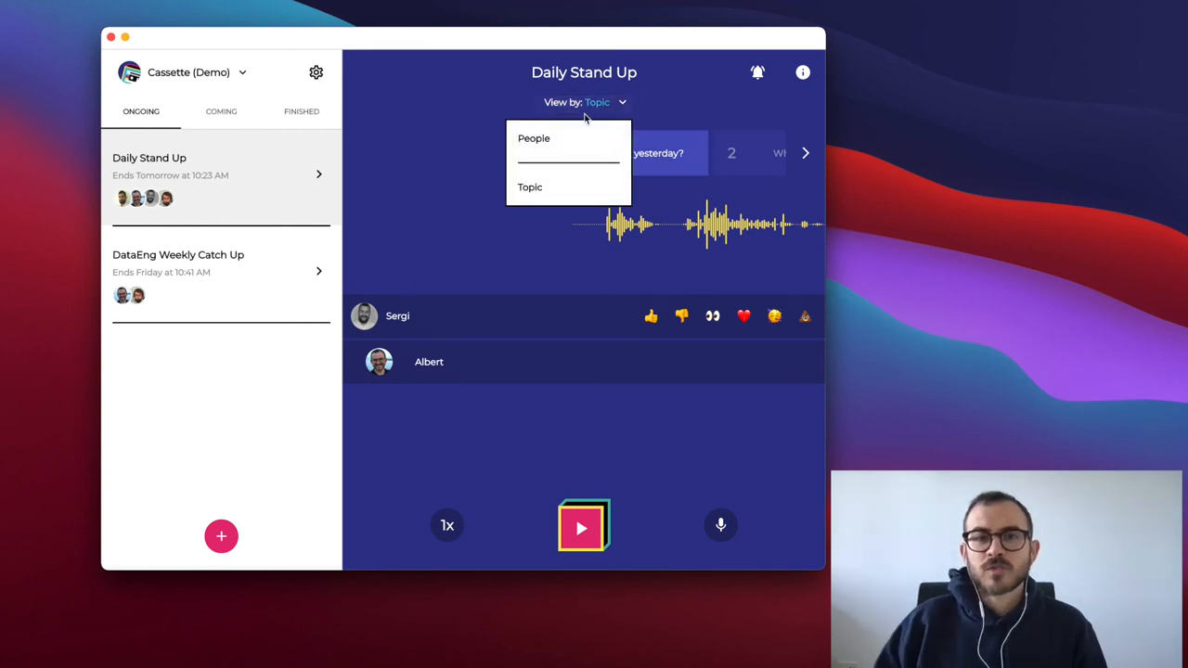
View by People again, play Sergi's answers with a heart reaction, pausing at Blockers.
click(534, 138)
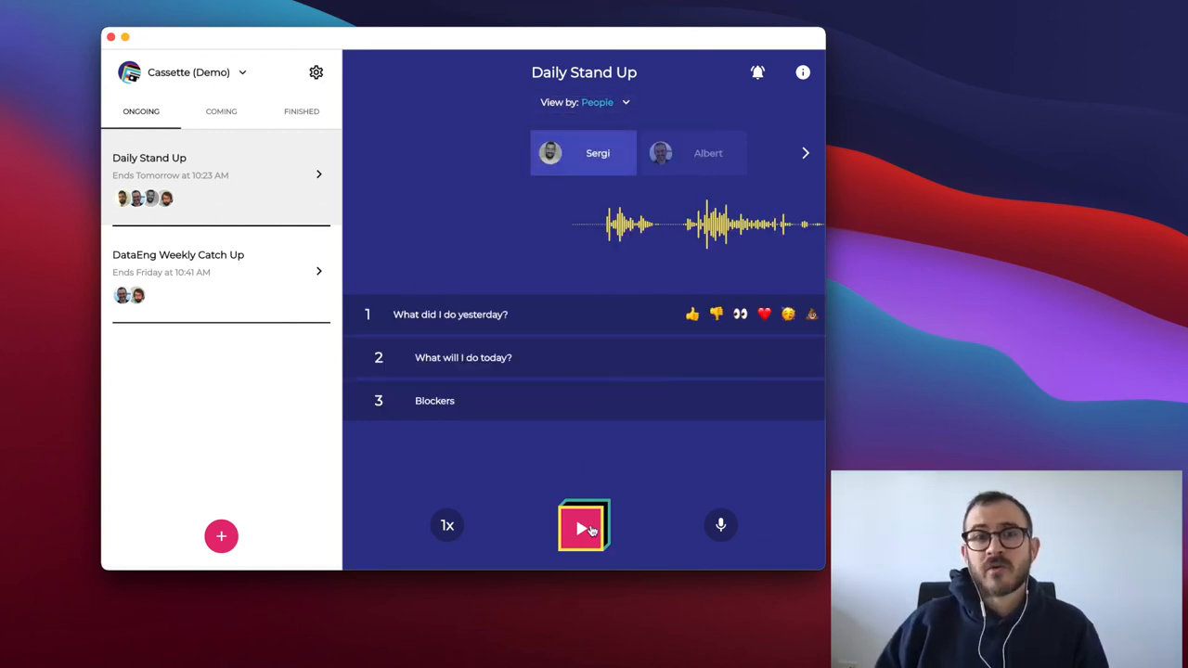
click(582, 526)
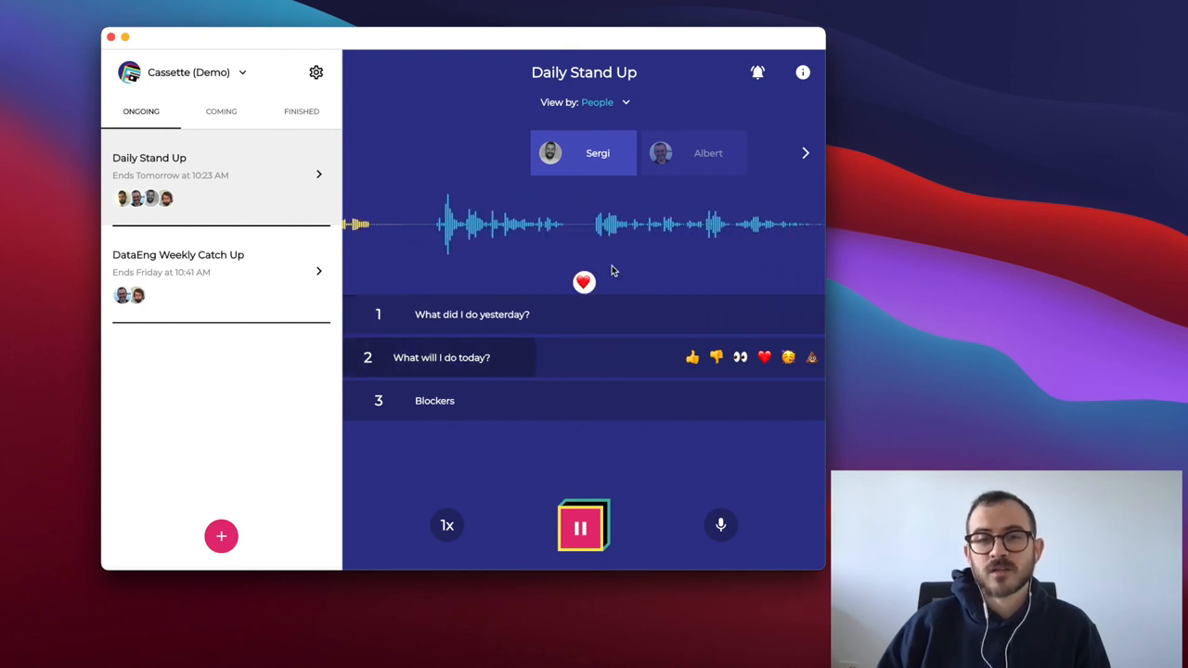
click(583, 527)
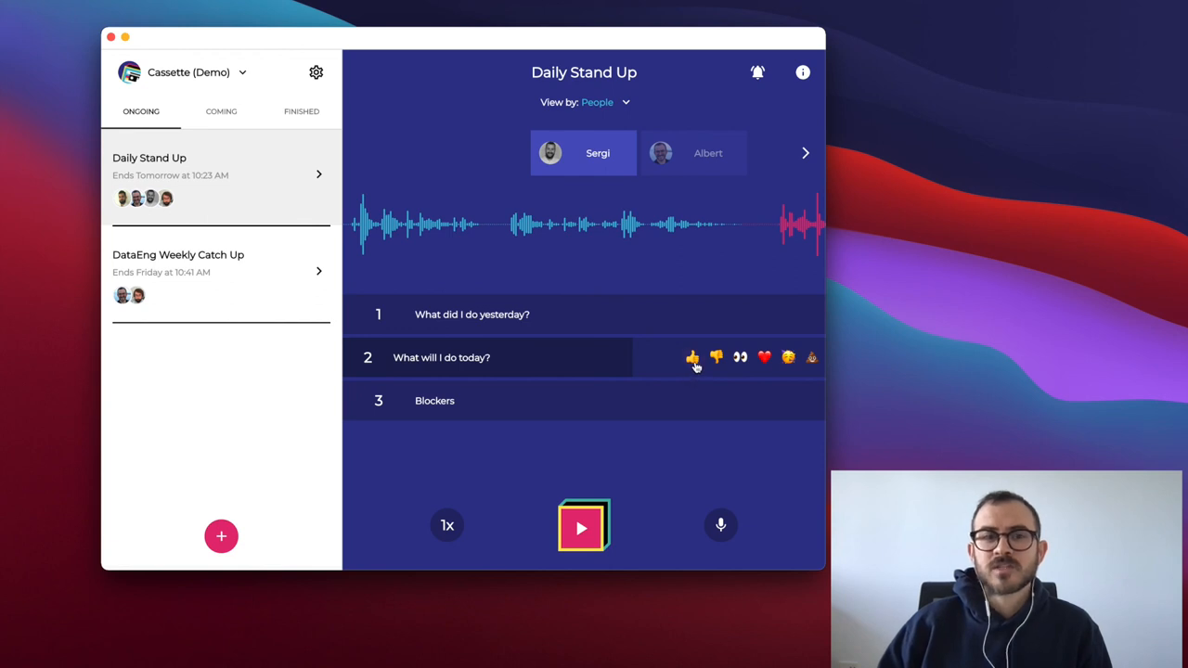
mouse_move(612, 379)
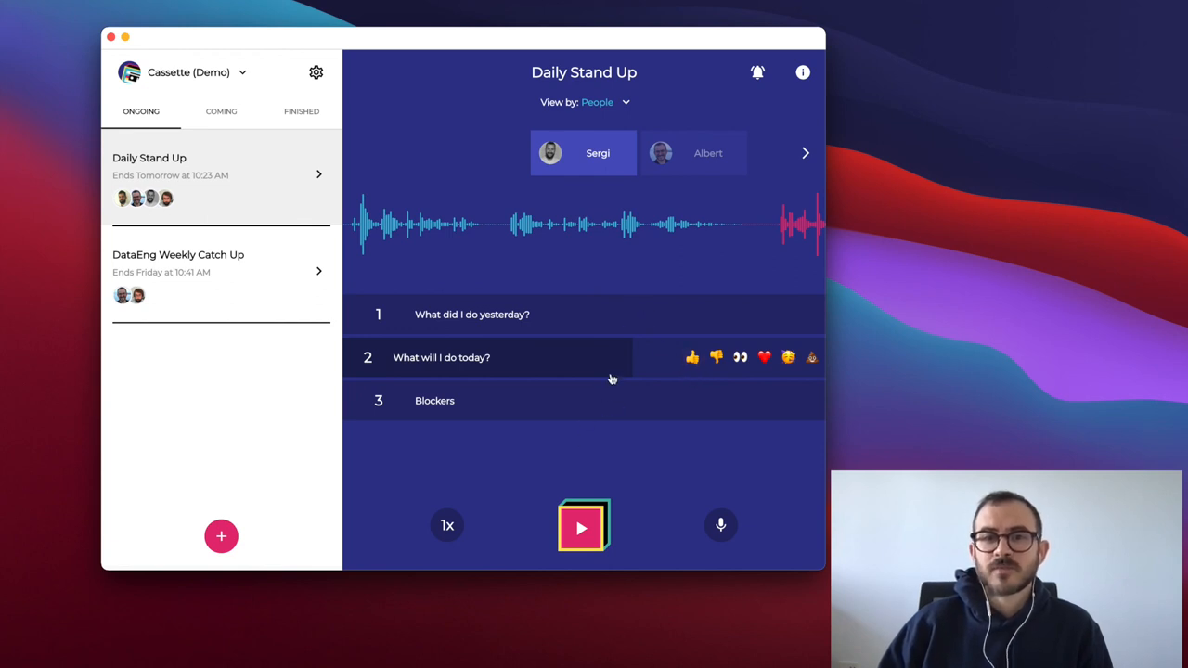
mouse_move(609, 490)
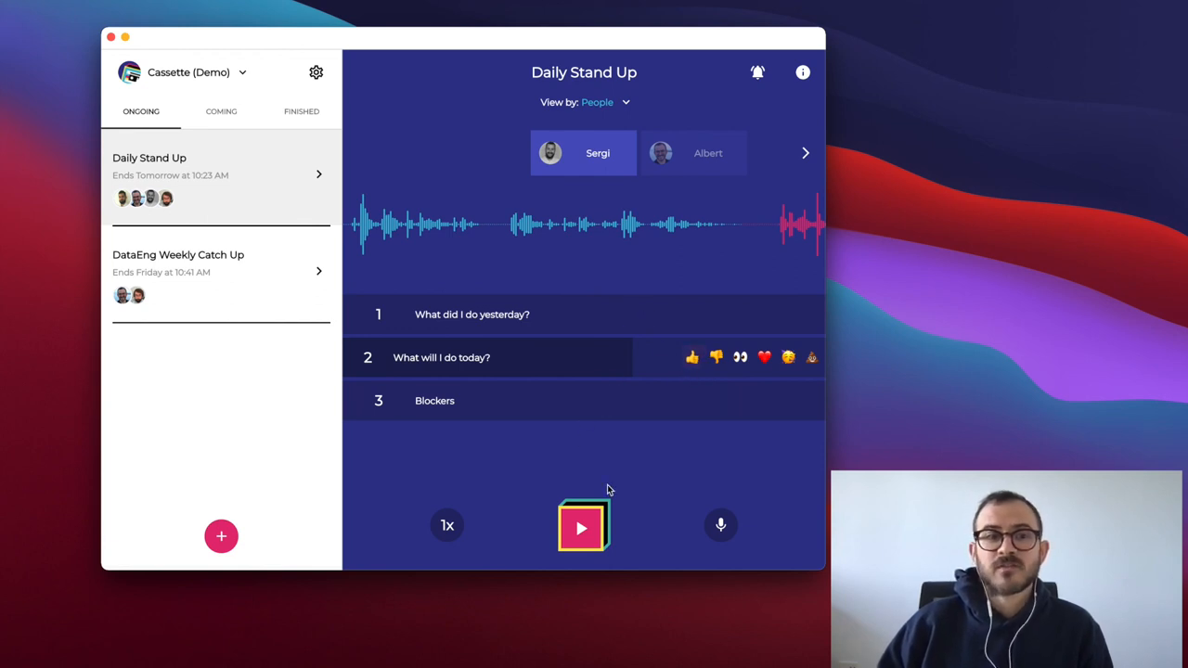
click(582, 527)
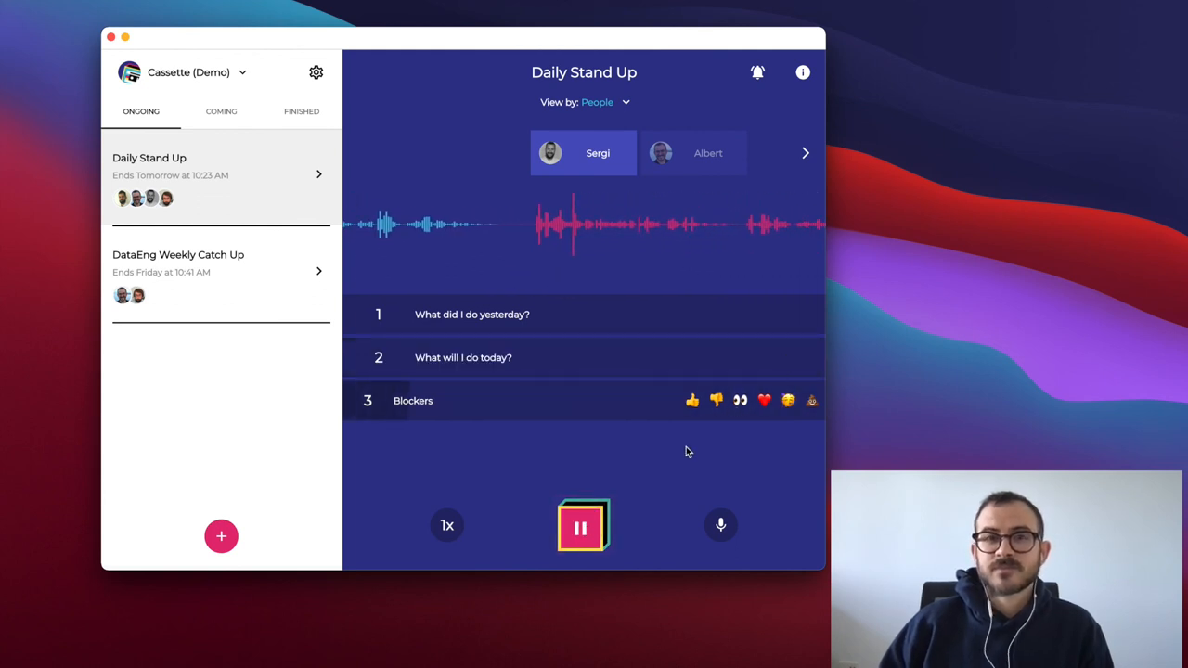
click(583, 527)
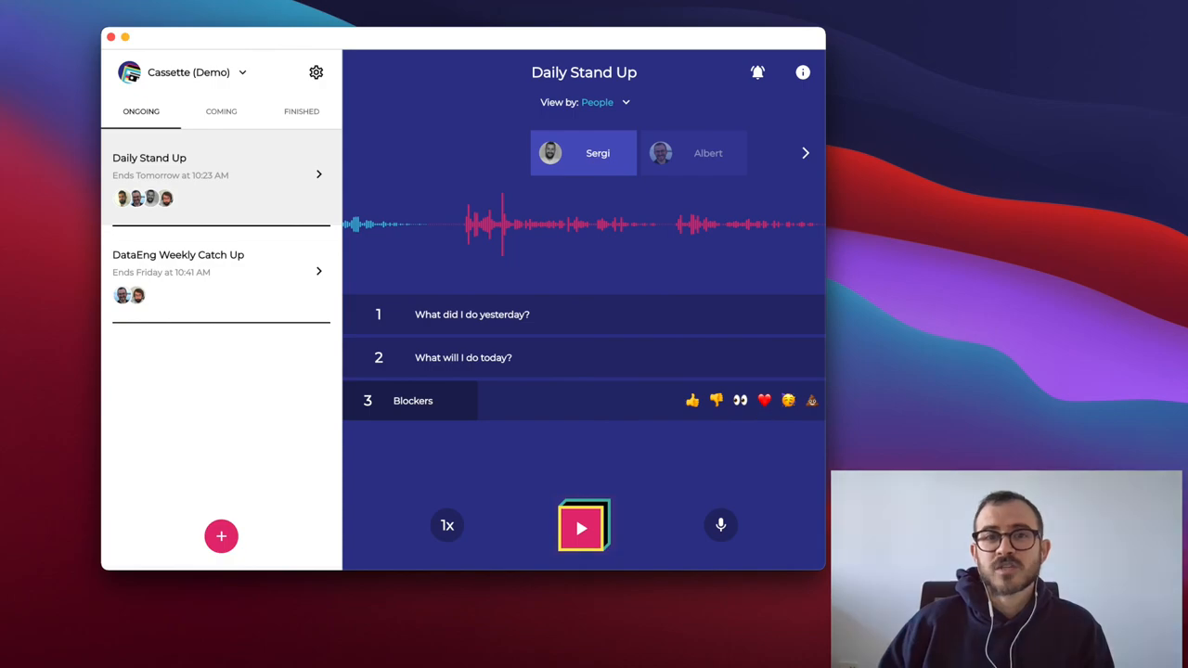